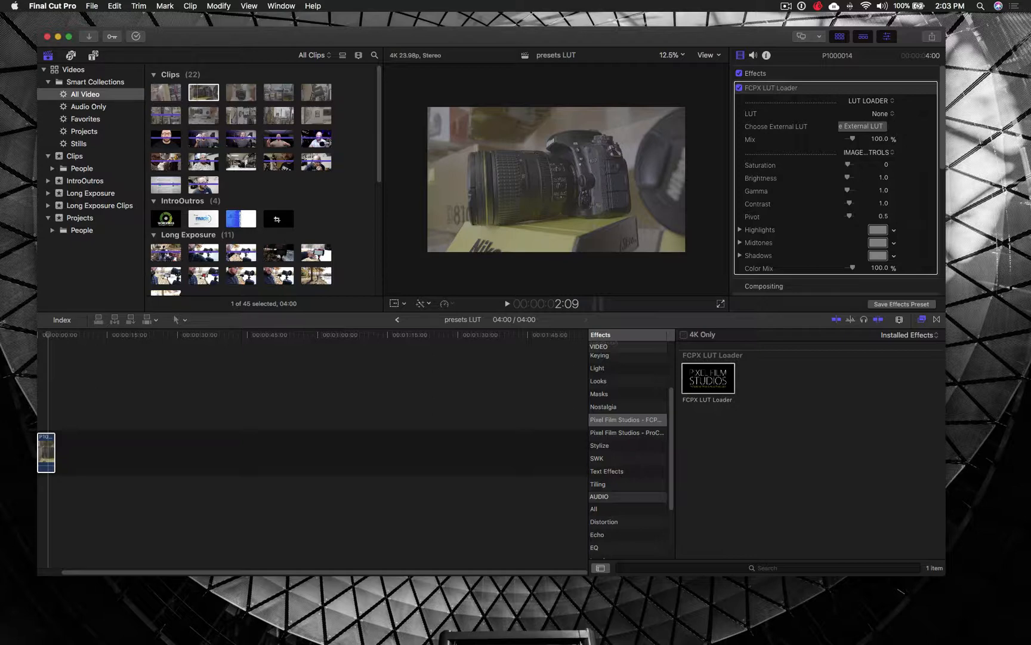
mouse_move(184, 244)
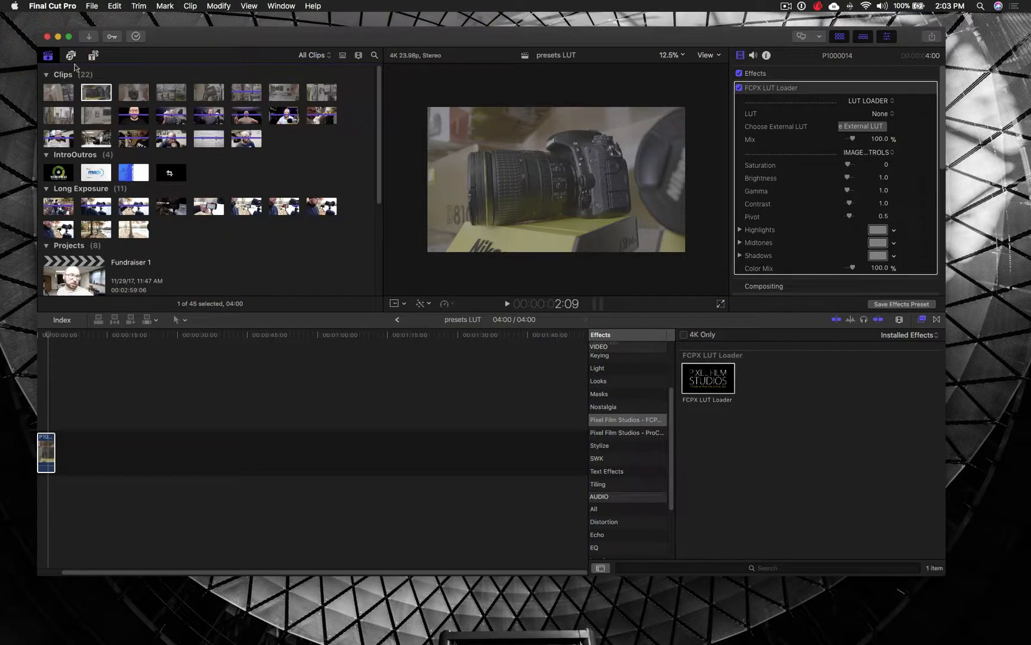
Show the libraries sidebar and leave the bundled LUT list with none chosen.
left_click(50, 54)
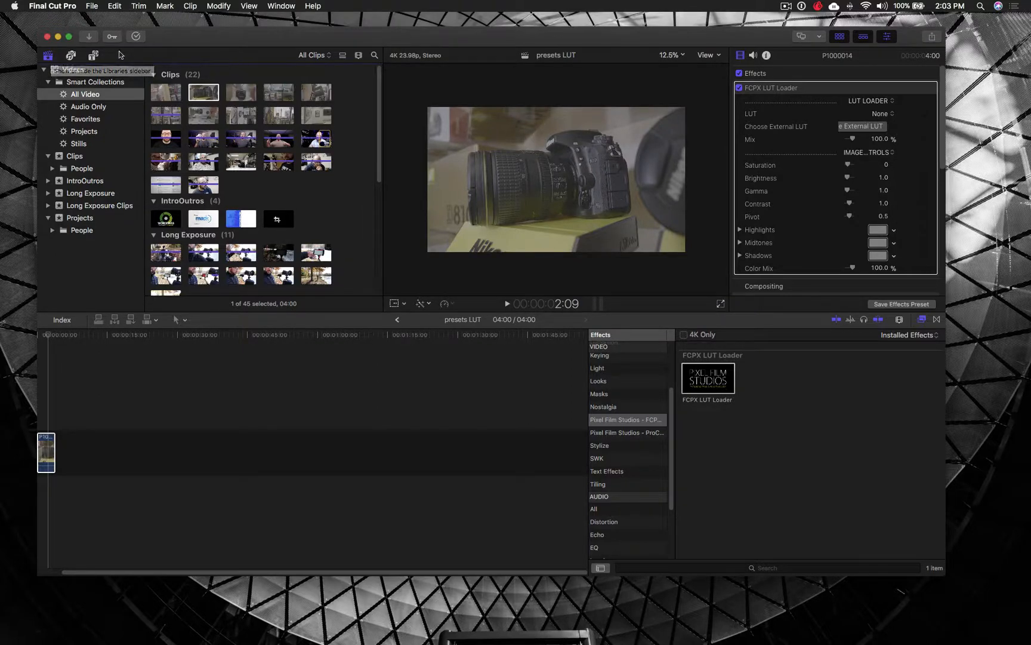
mouse_move(68, 53)
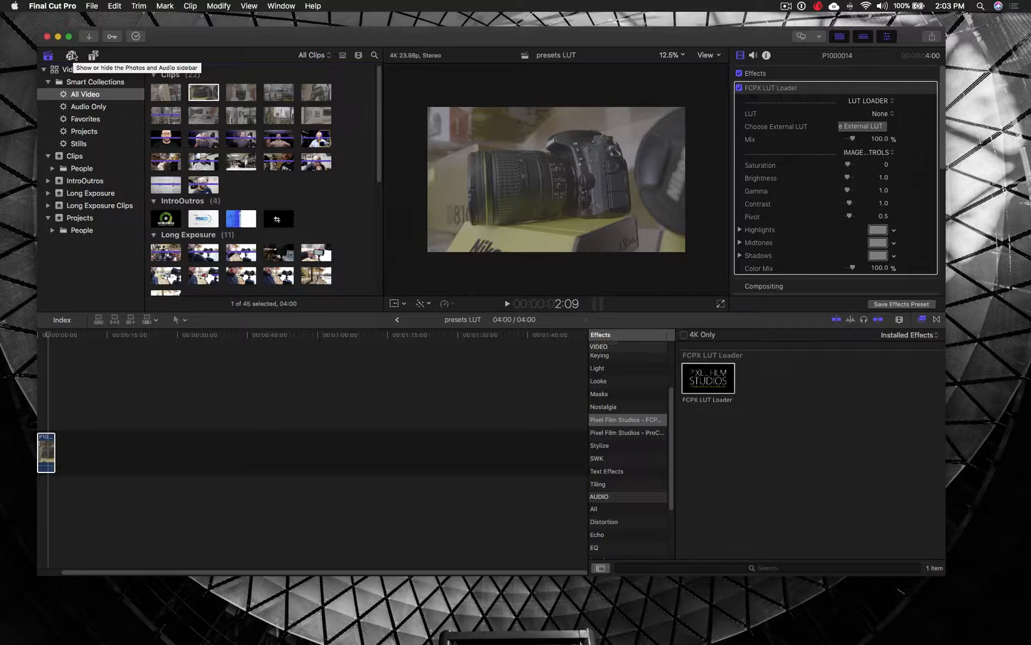
mouse_move(222, 59)
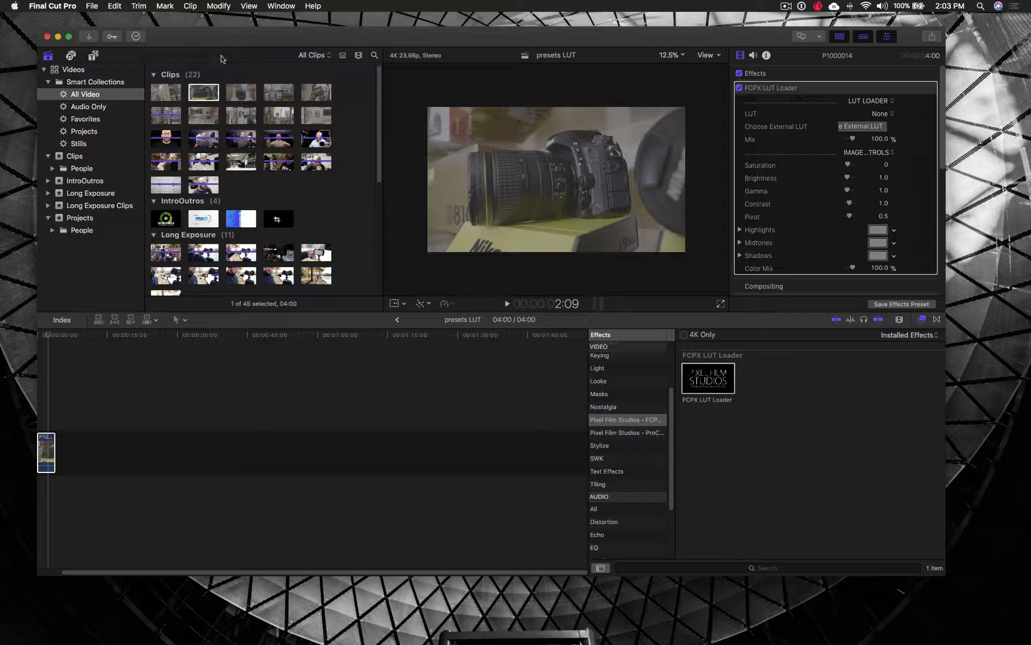
mouse_move(745, 243)
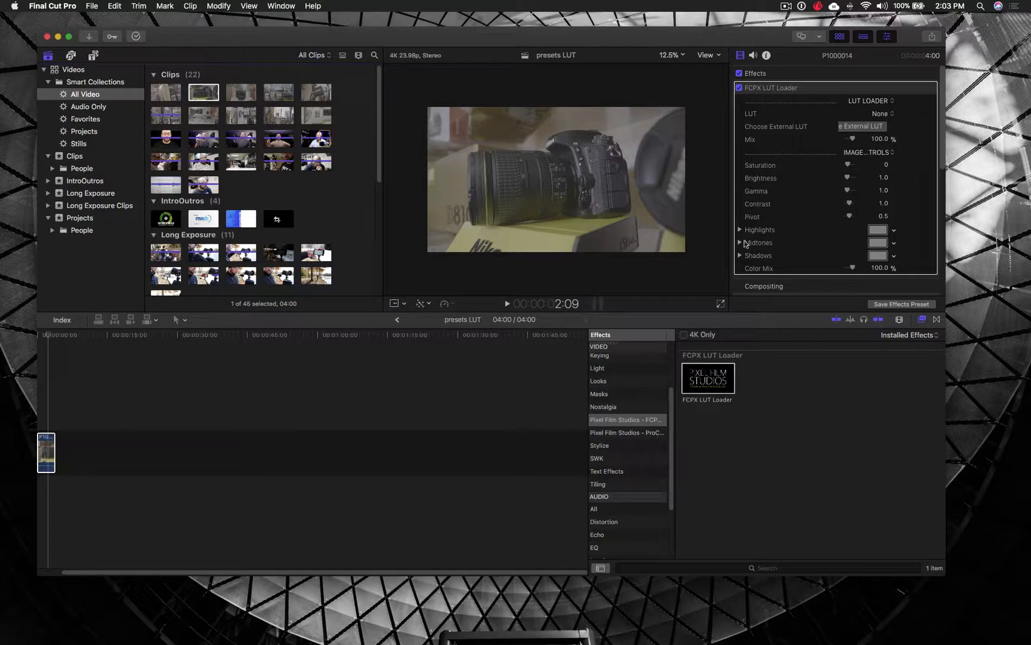
mouse_move(684, 423)
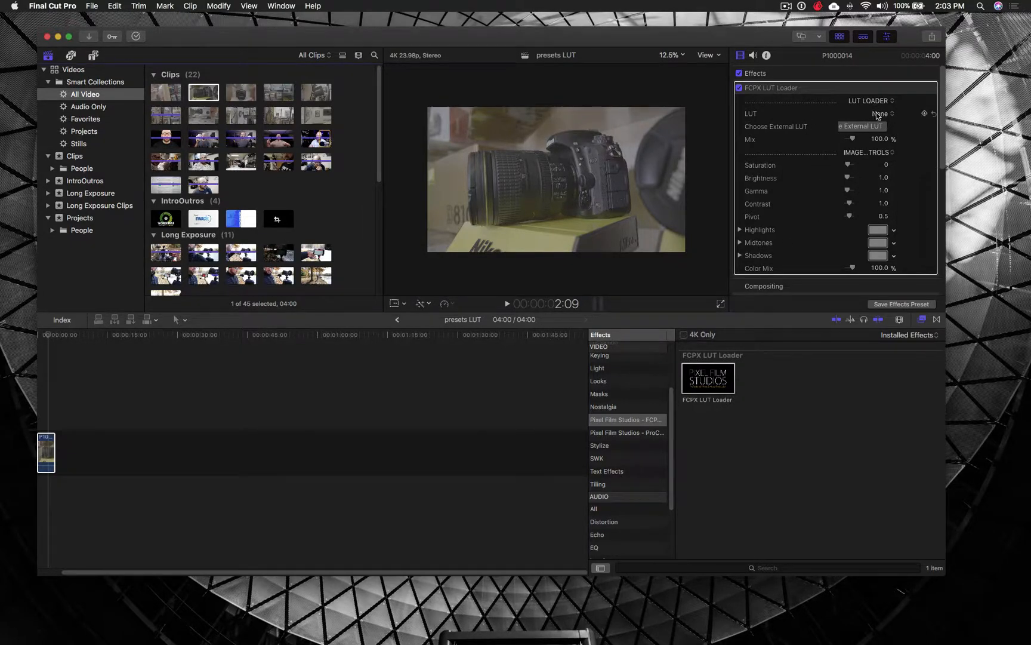
left_click(879, 113)
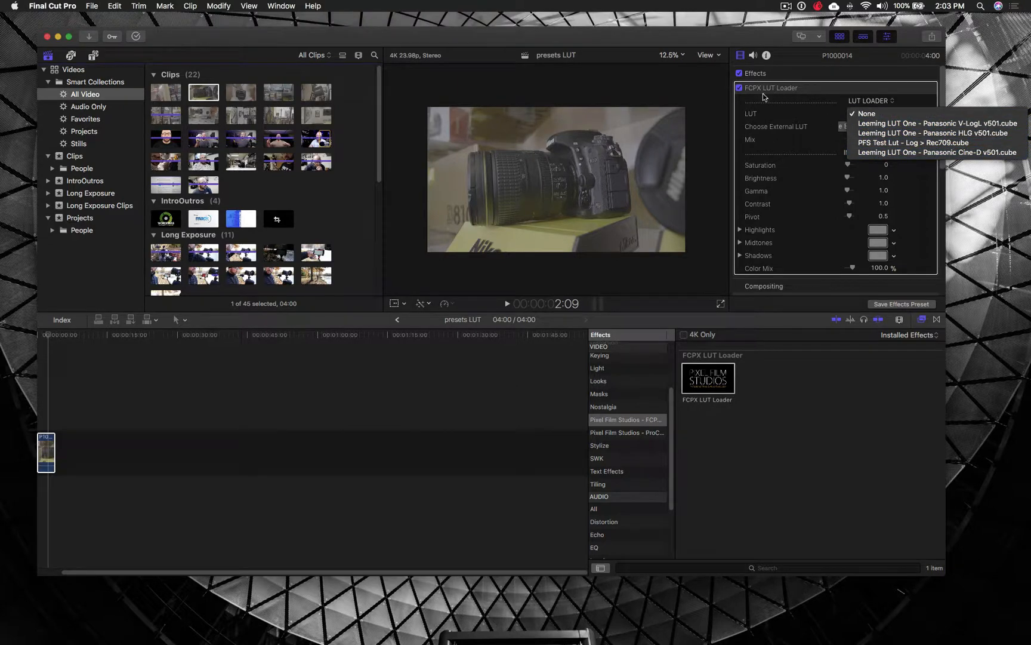
left_click(865, 114)
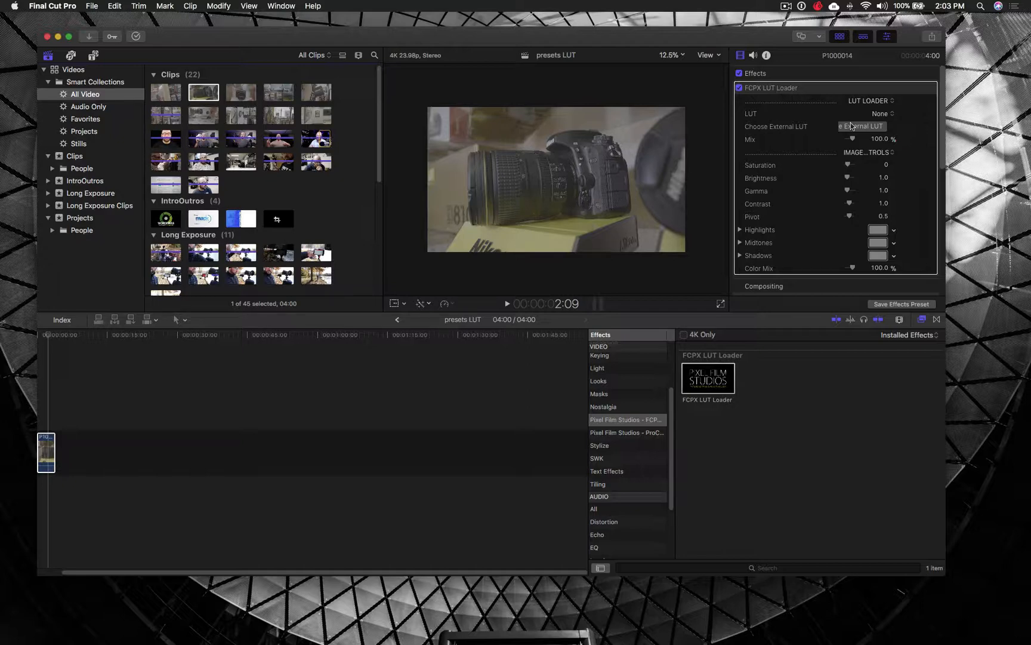
mouse_move(861, 126)
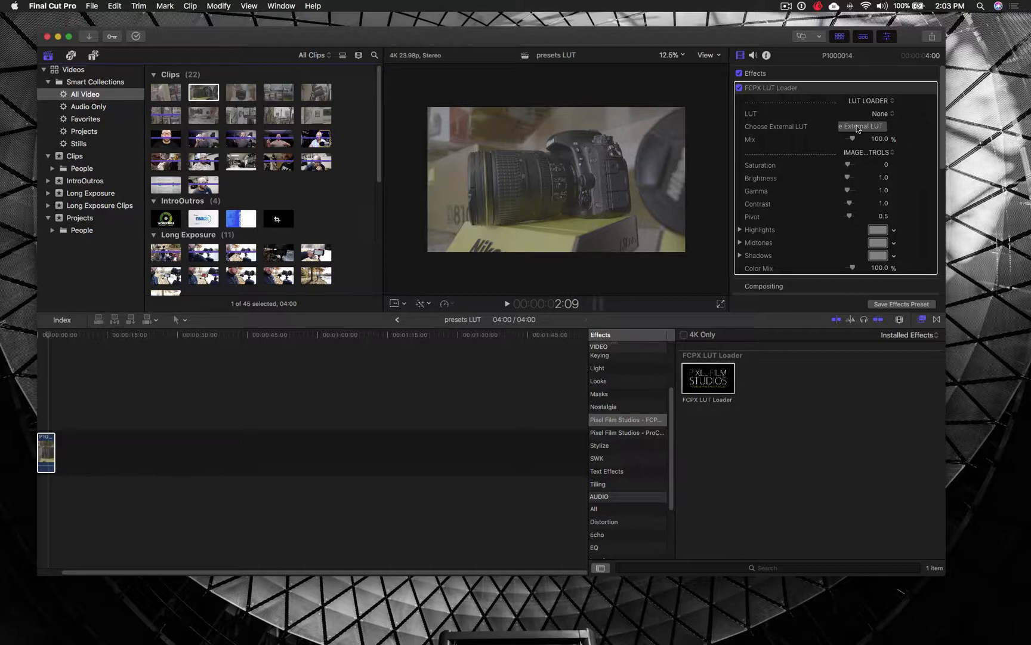
Load the external Color Punch LUT.cube file onto the camera clip.
left_click(860, 126)
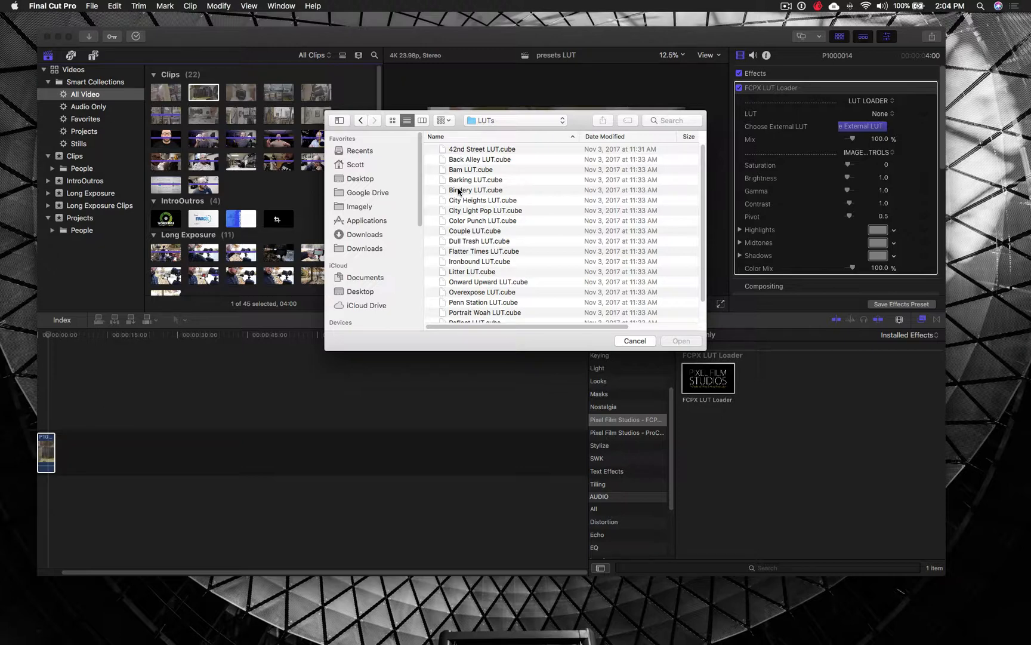
left_click(483, 221)
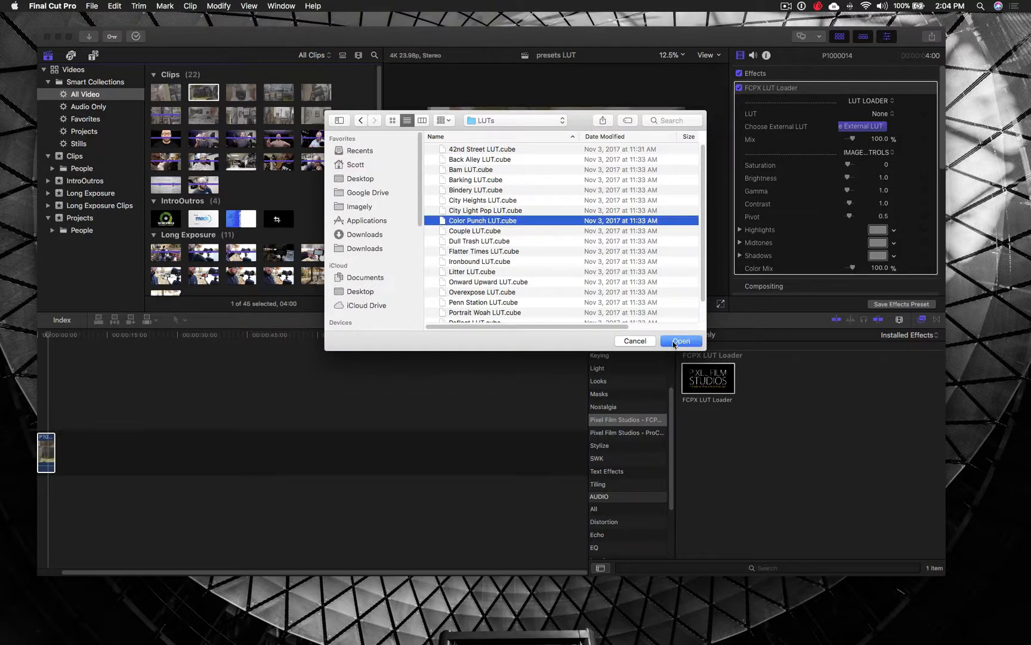
left_click(681, 342)
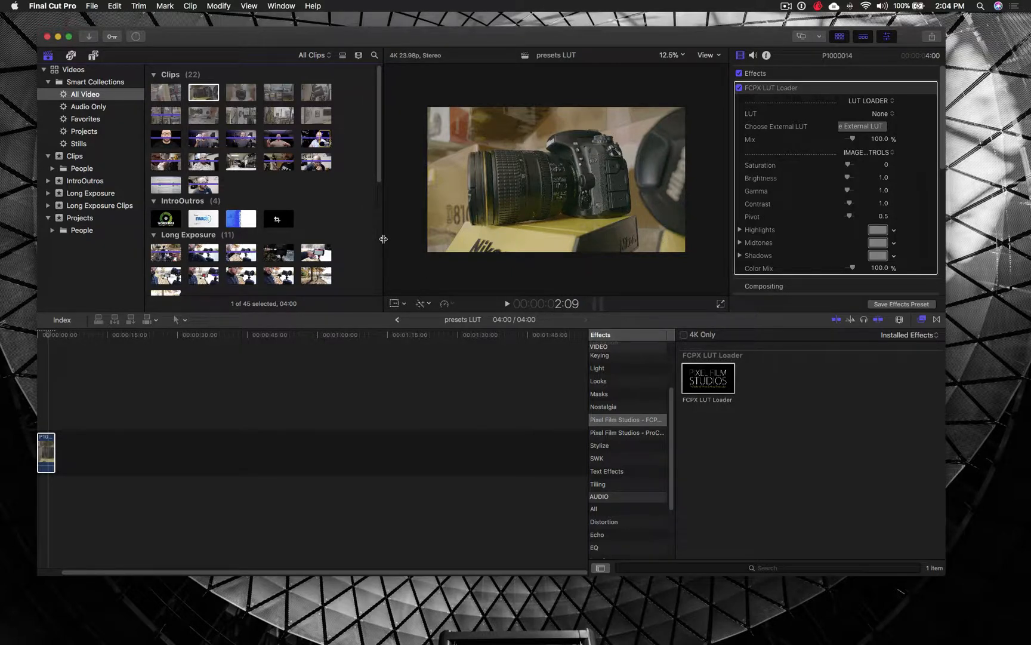
mouse_move(721, 305)
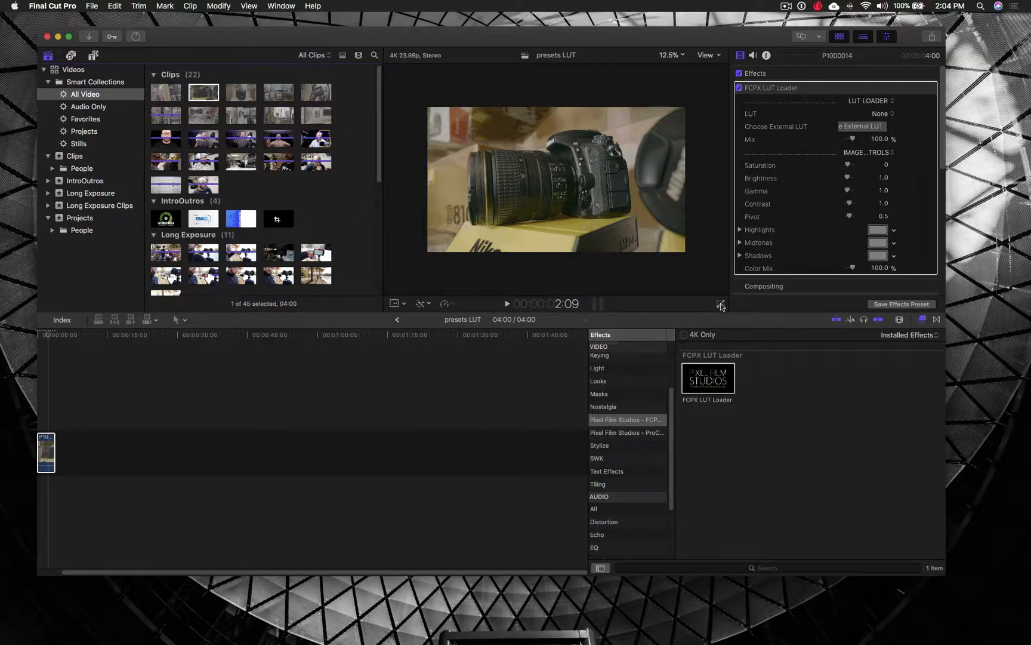
Set the enlarged viewer's zoom to Fit.
left_click(671, 55)
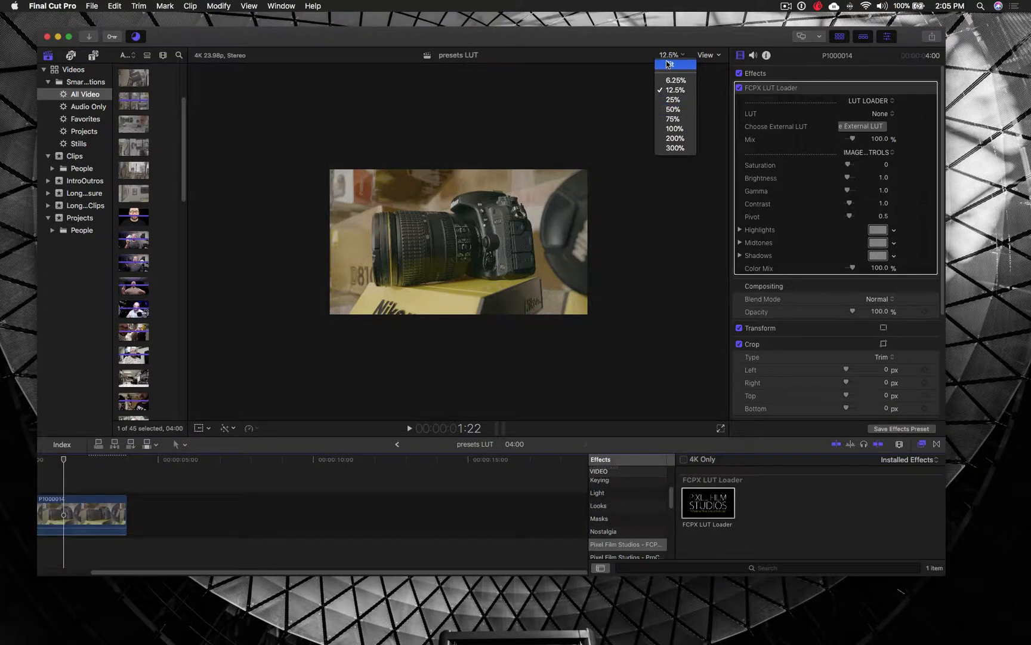
left_click(676, 64)
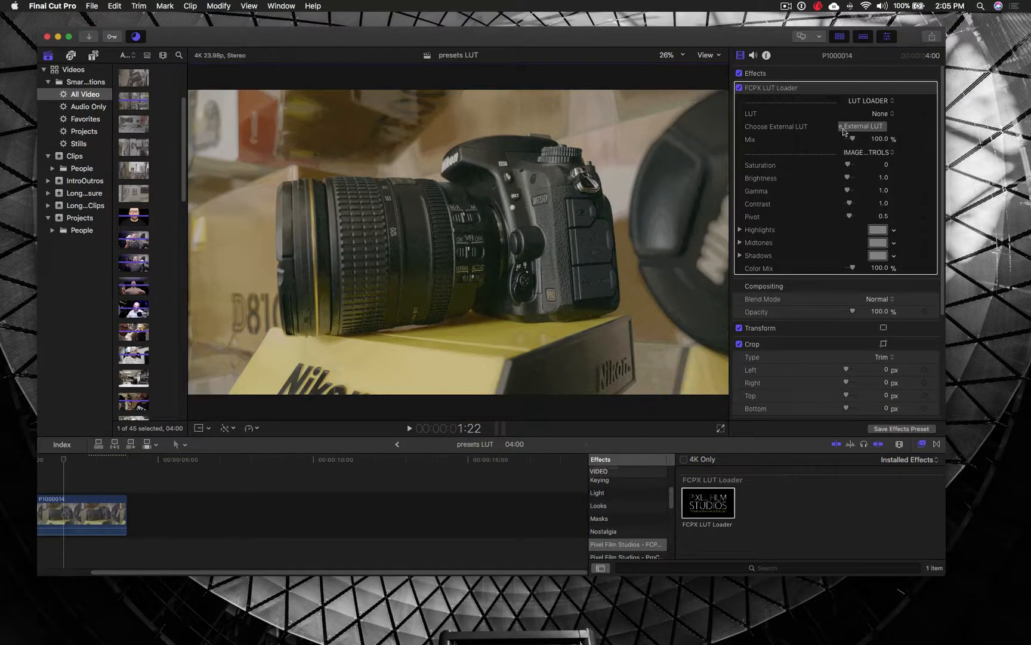
Load the external Bindery LUT.cube onto the clip, turning it black and white.
left_click(862, 126)
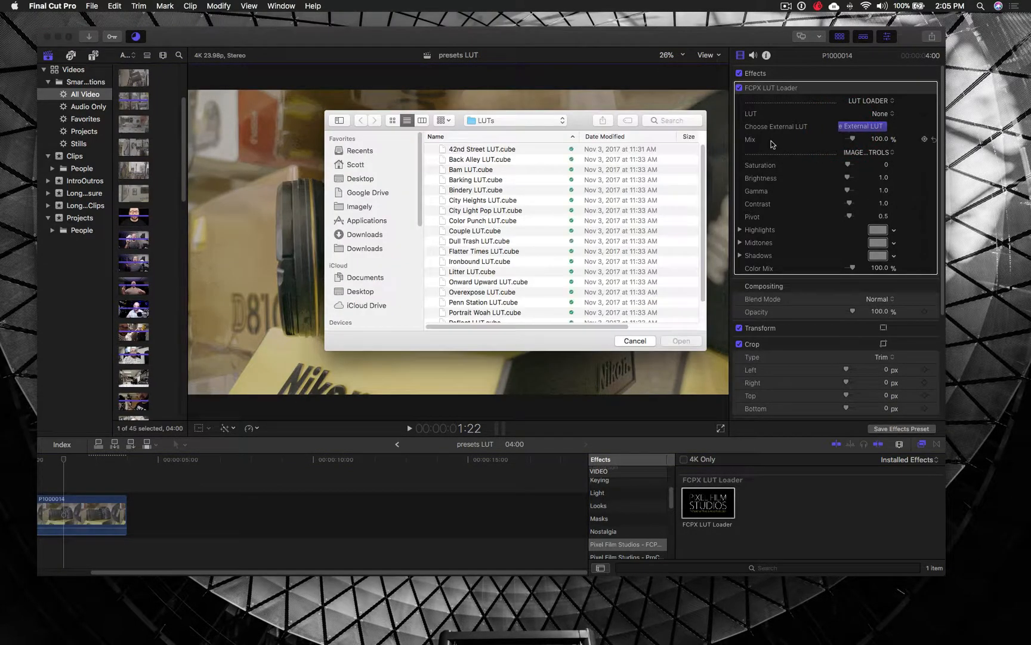
left_click(476, 189)
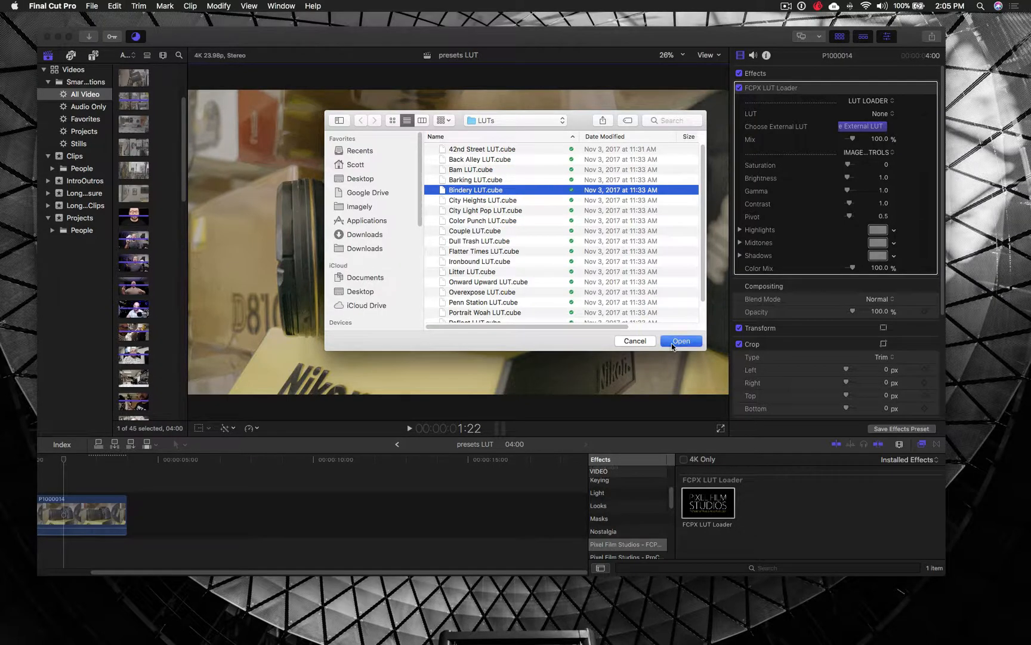
left_click(682, 341)
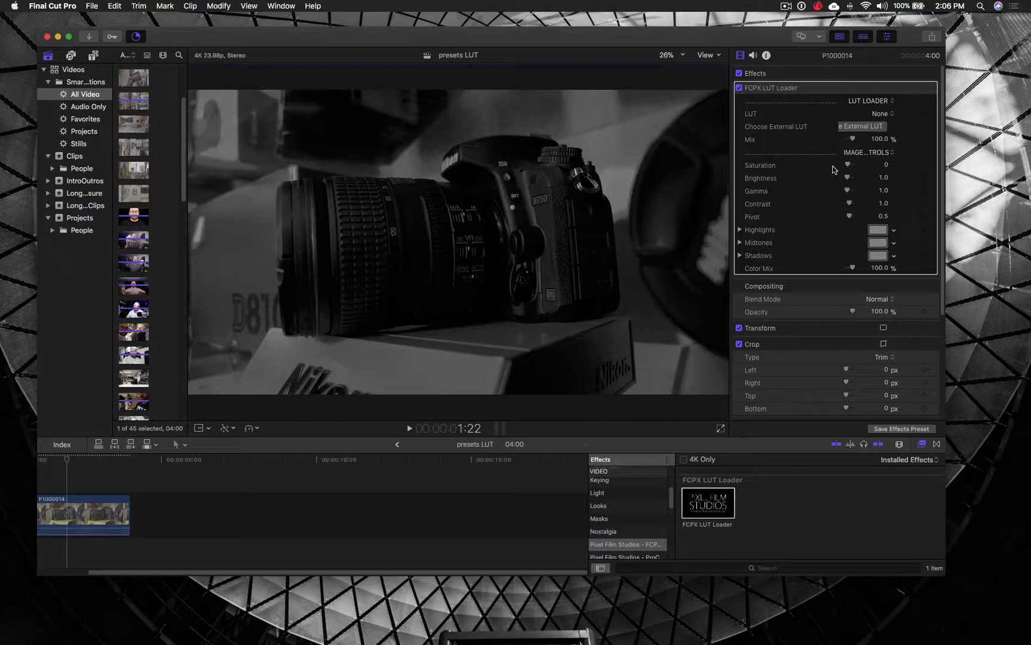
mouse_move(847, 217)
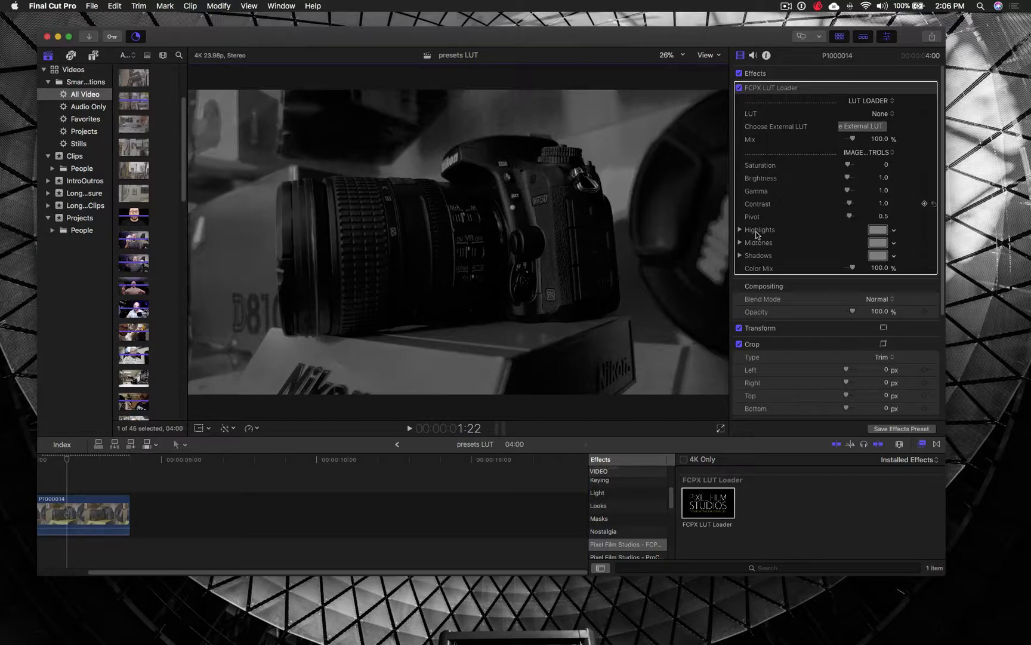
mouse_move(829, 252)
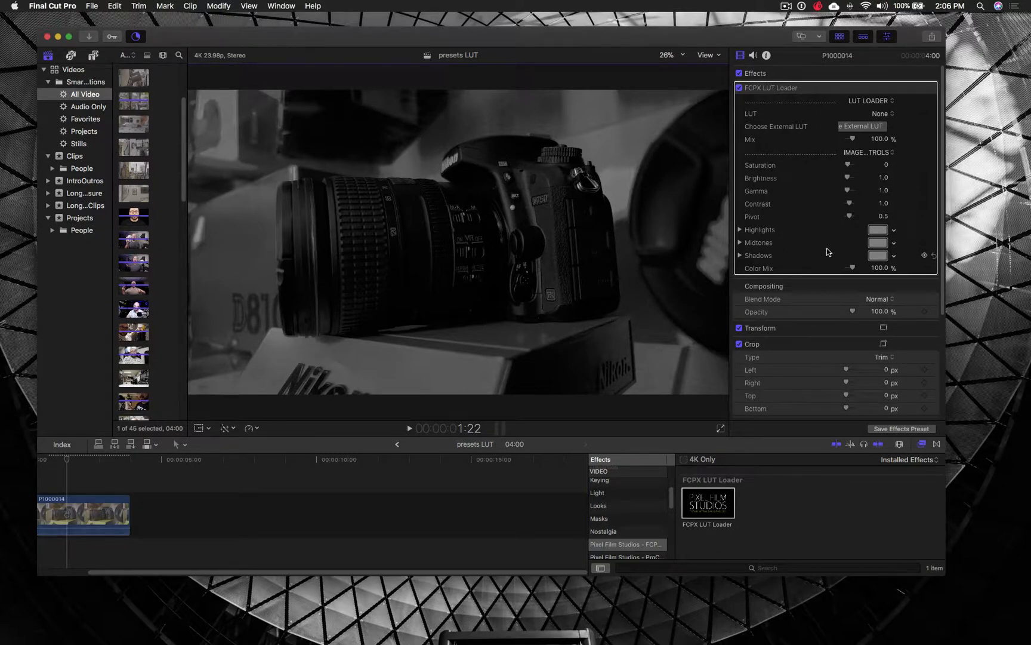
mouse_move(776, 95)
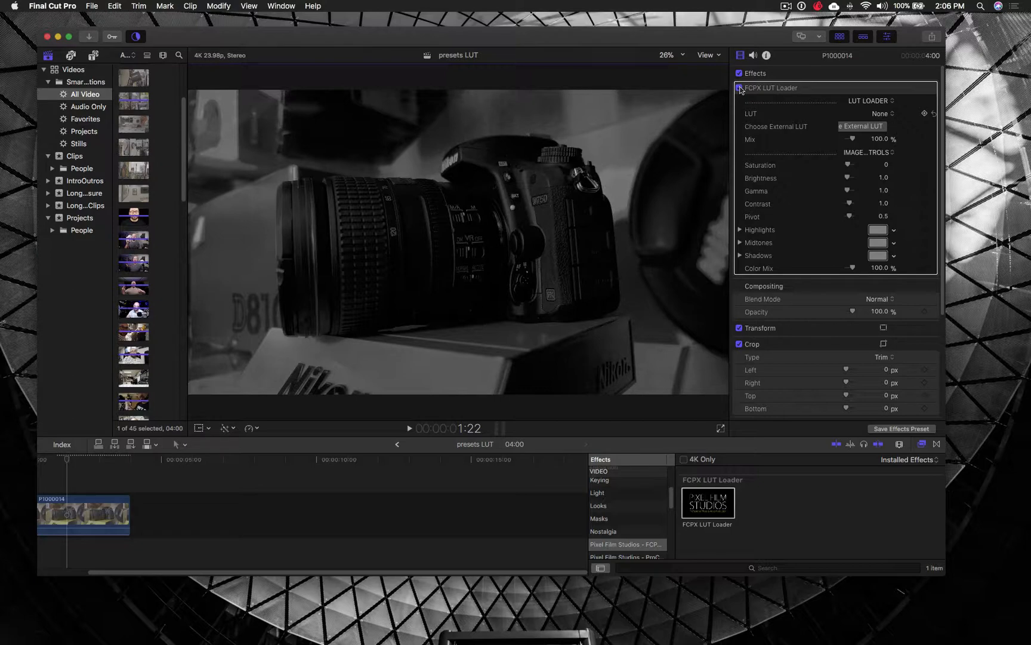
Disable the FCPX LUT Loader effect so the clip returns to original colour.
left_click(740, 89)
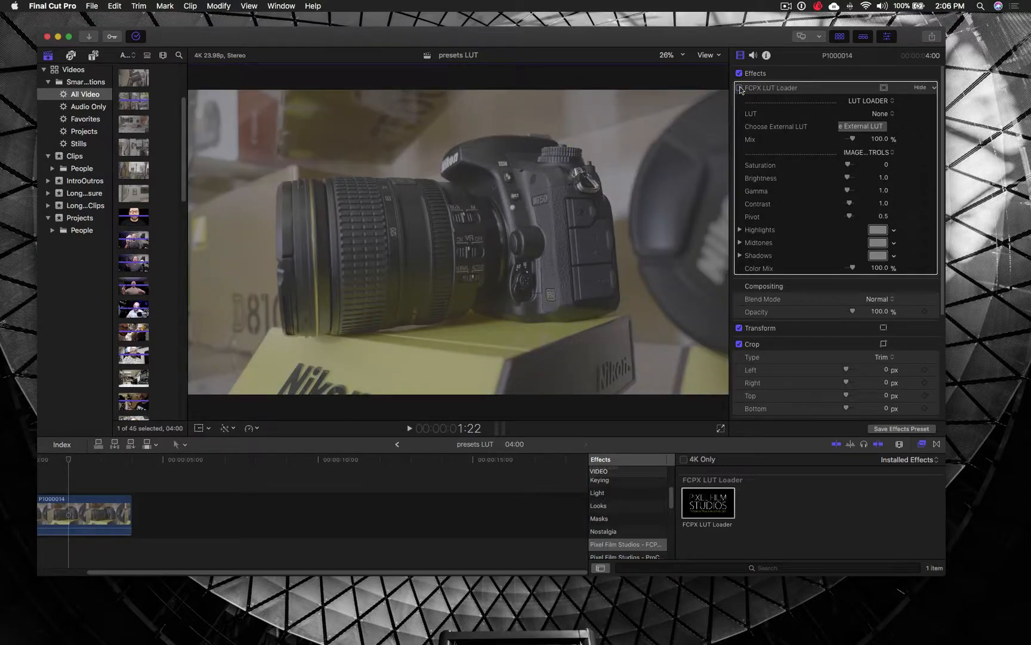